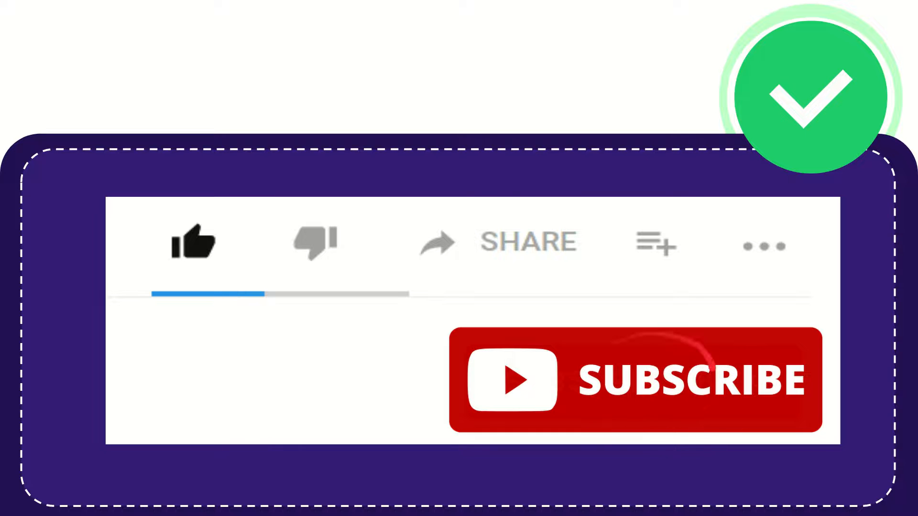
{"action": "left_click", "coordinate": [191, 248]}
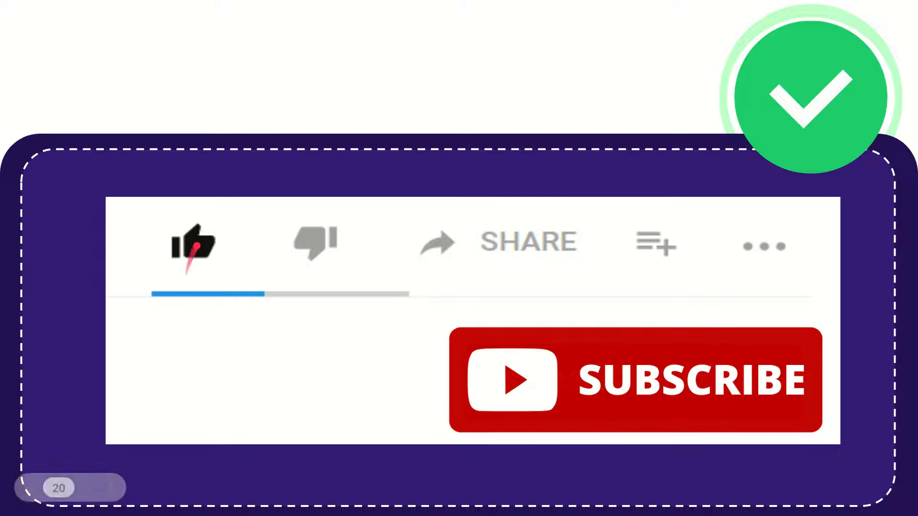